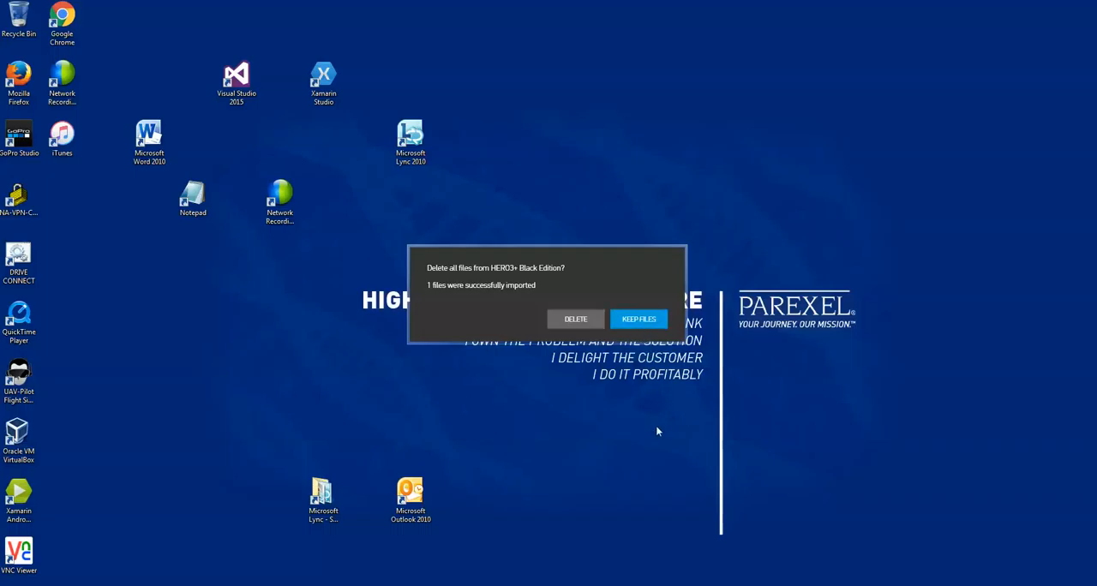
mouse_move(632, 415)
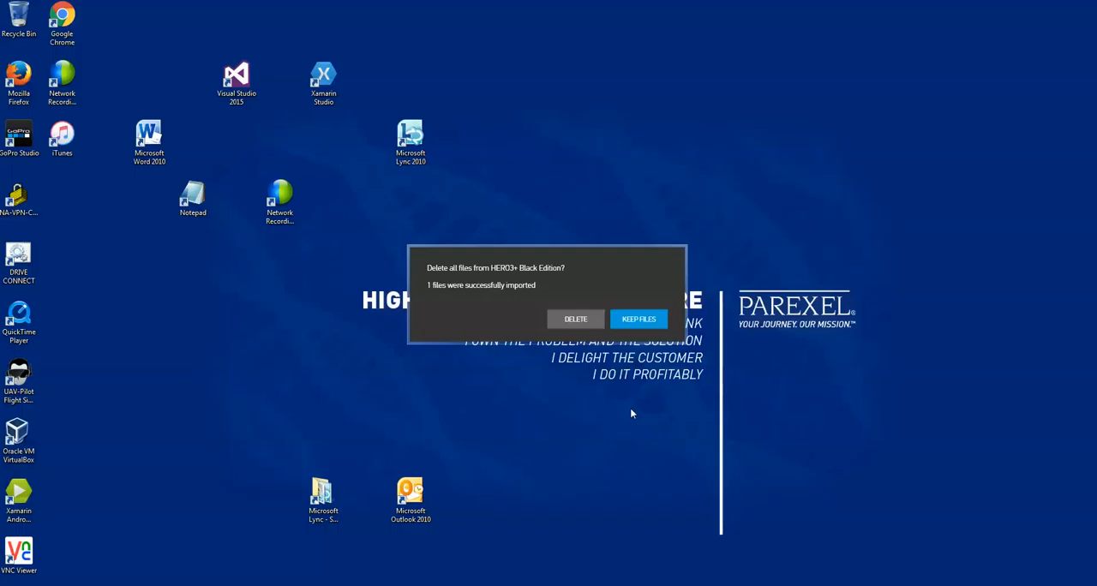
mouse_move(729, 281)
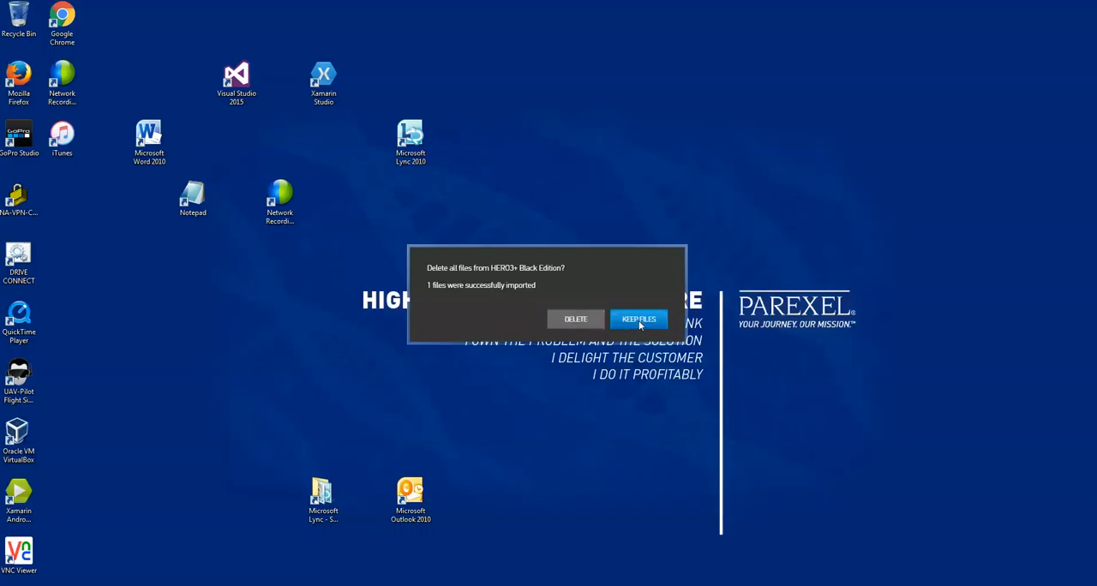
Keep the imported files on the HERO3+ Black Edition camera instead of deleting them.
left_click(637, 319)
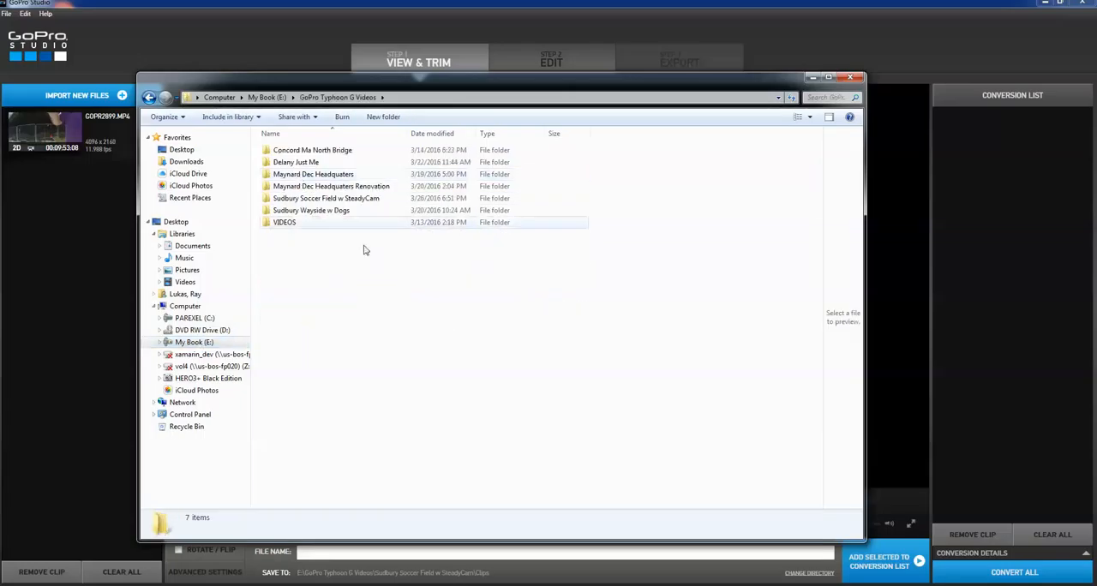
Create a new folder named 'Msaynard' in the GoPro Typhoon G Videos folder.
right_click(364, 250)
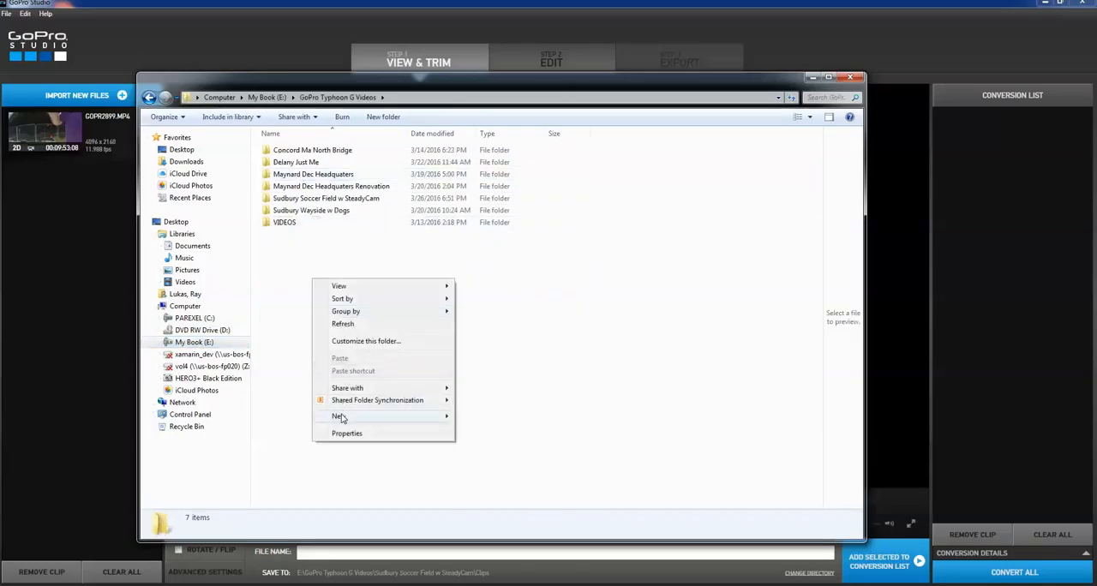
left_click(337, 415)
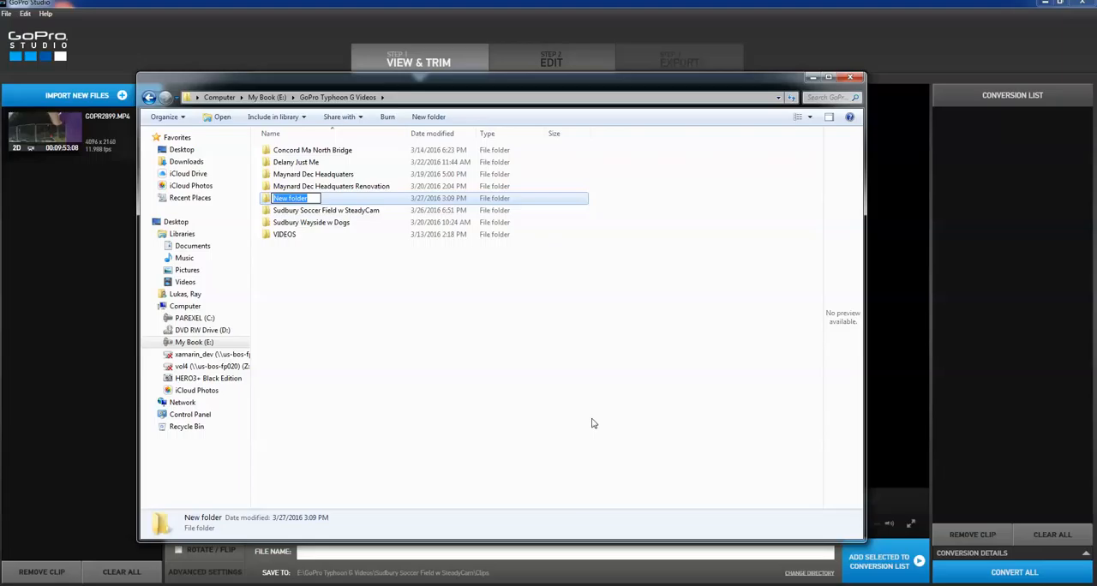
type("Msaynard")
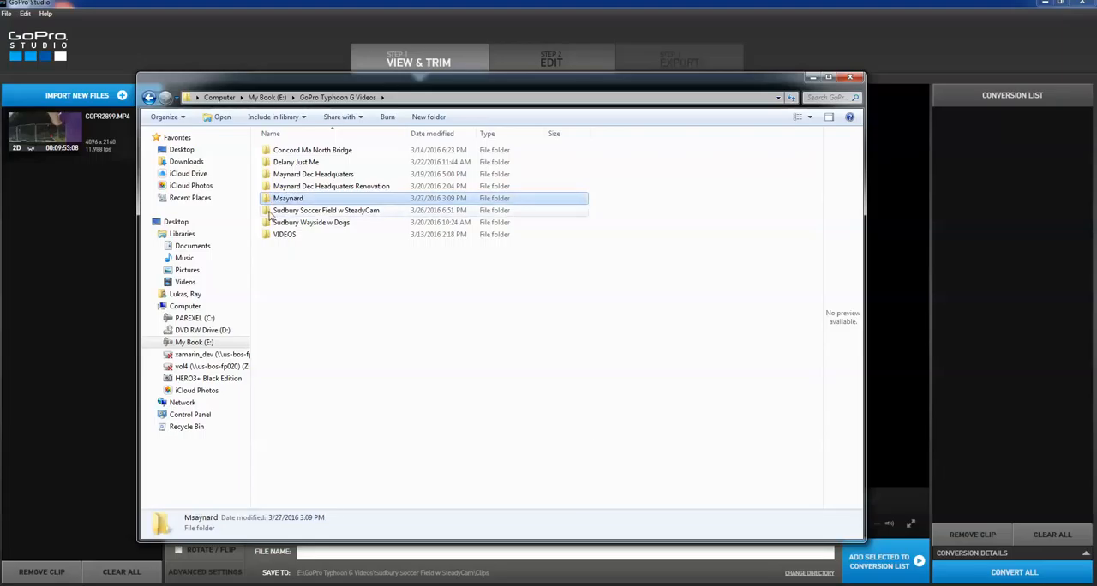
Inside Msaynard, create three subfolders named originals, Clips and You Tube.
double_click(288, 199)
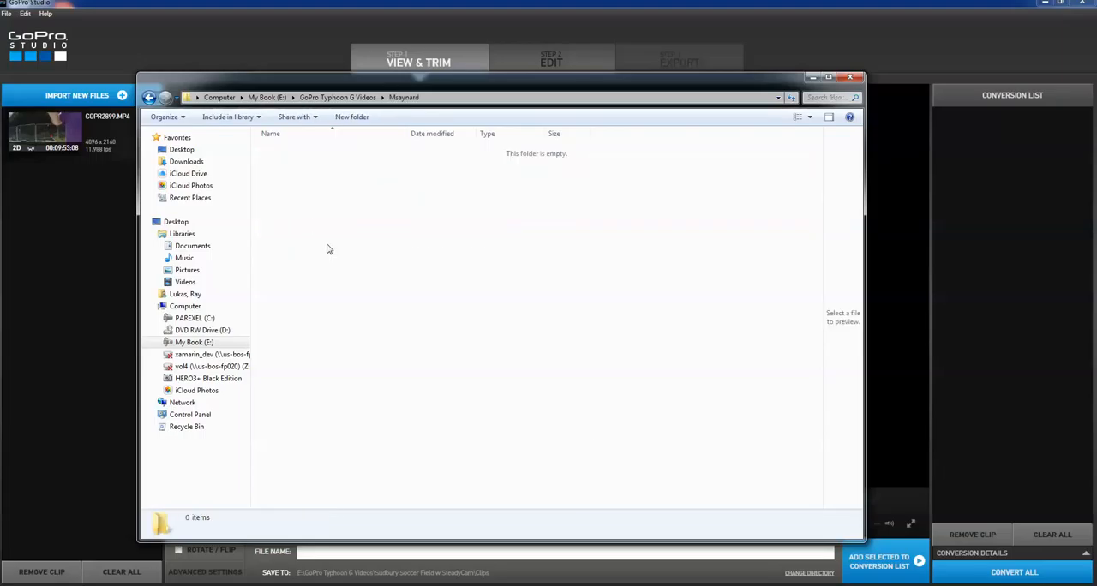
right_click(327, 249)
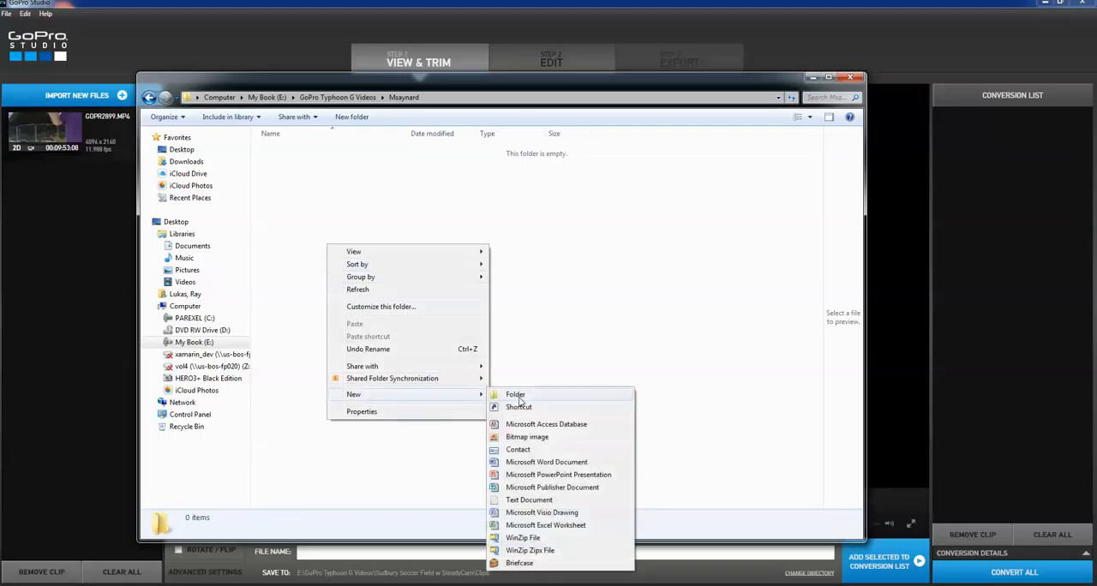
left_click(514, 394)
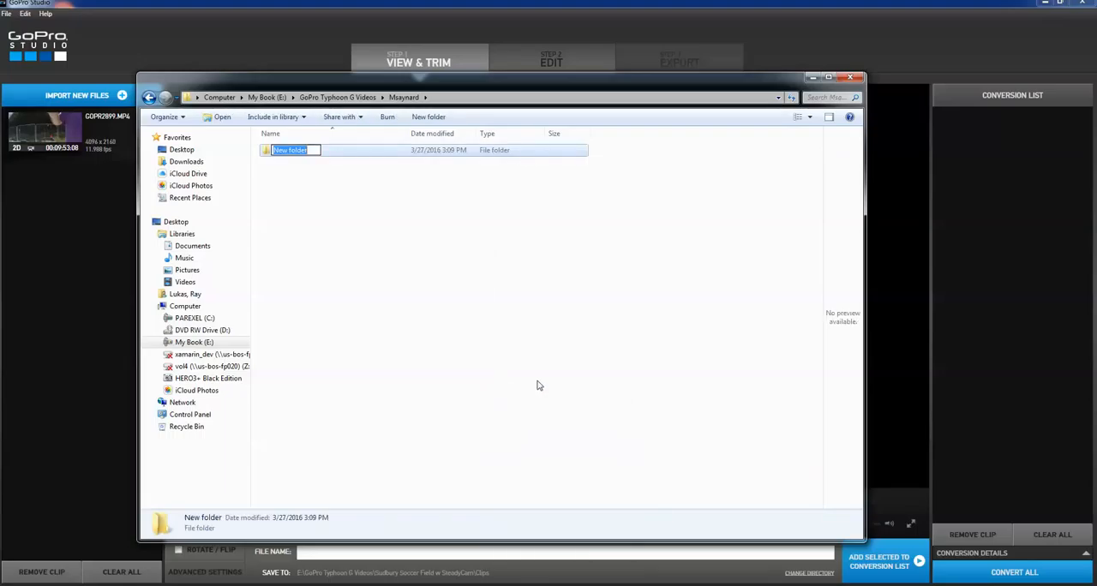
type("originals")
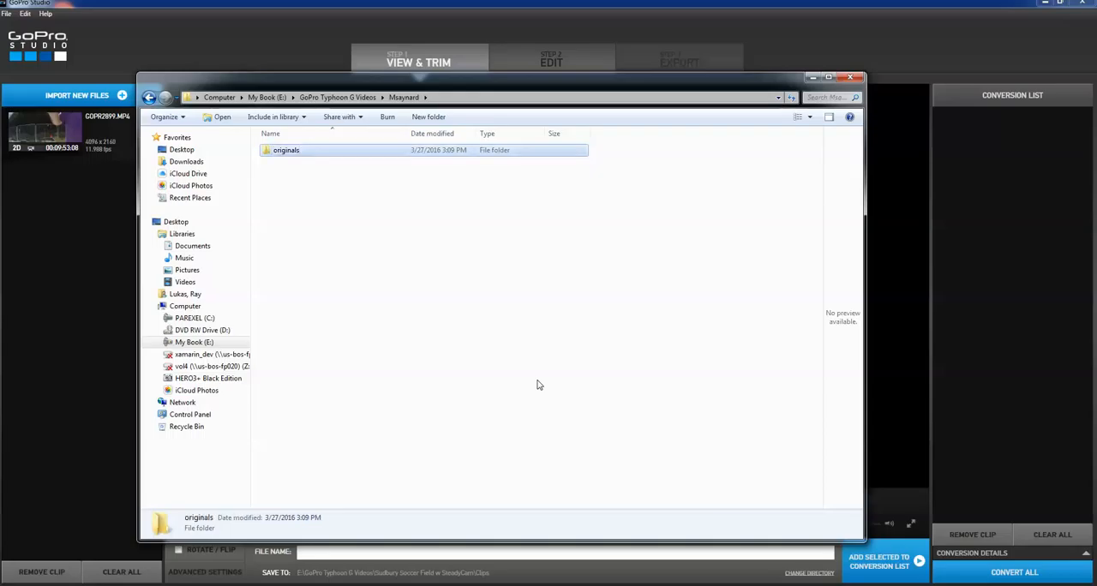
right_click(538, 384)
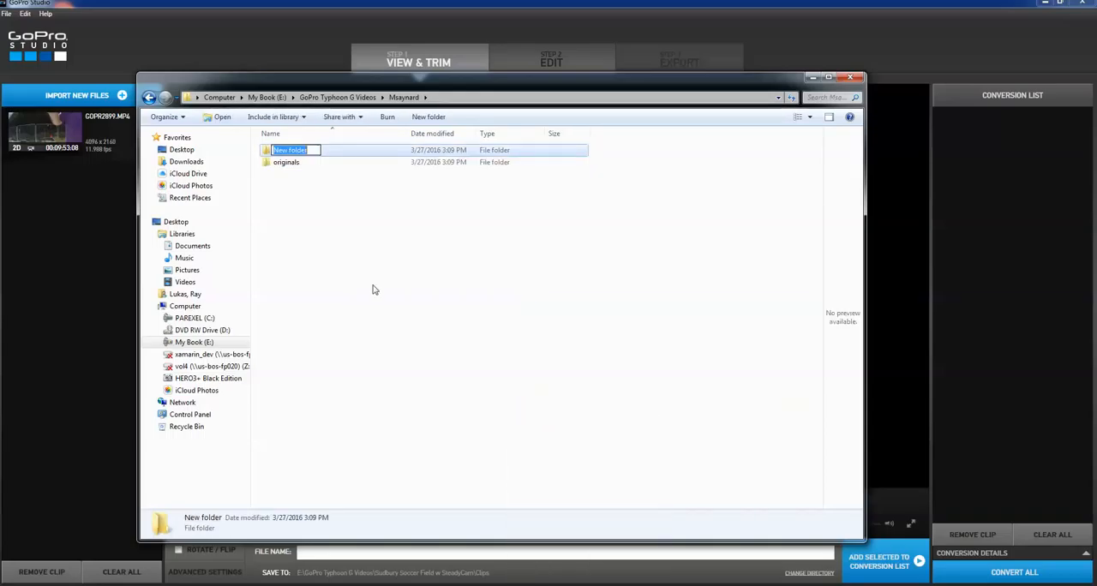
type("Clips")
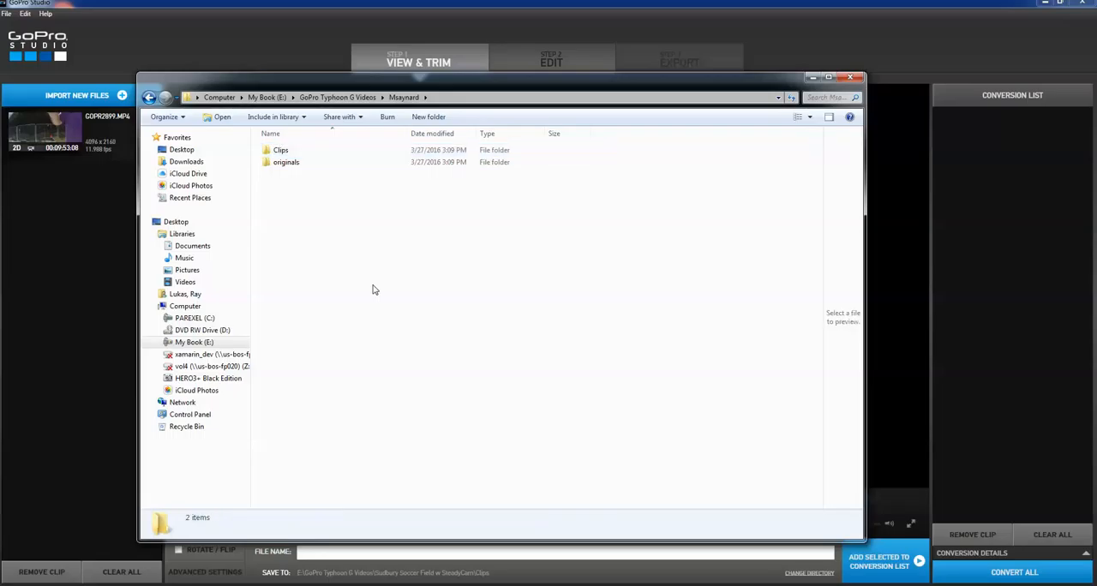
right_click(374, 290)
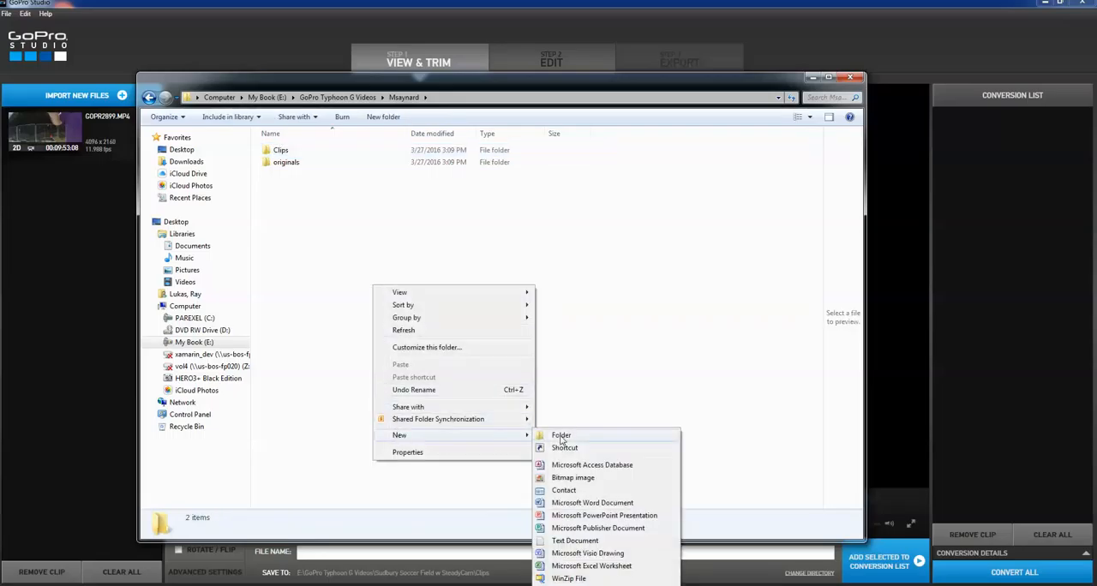
left_click(562, 435)
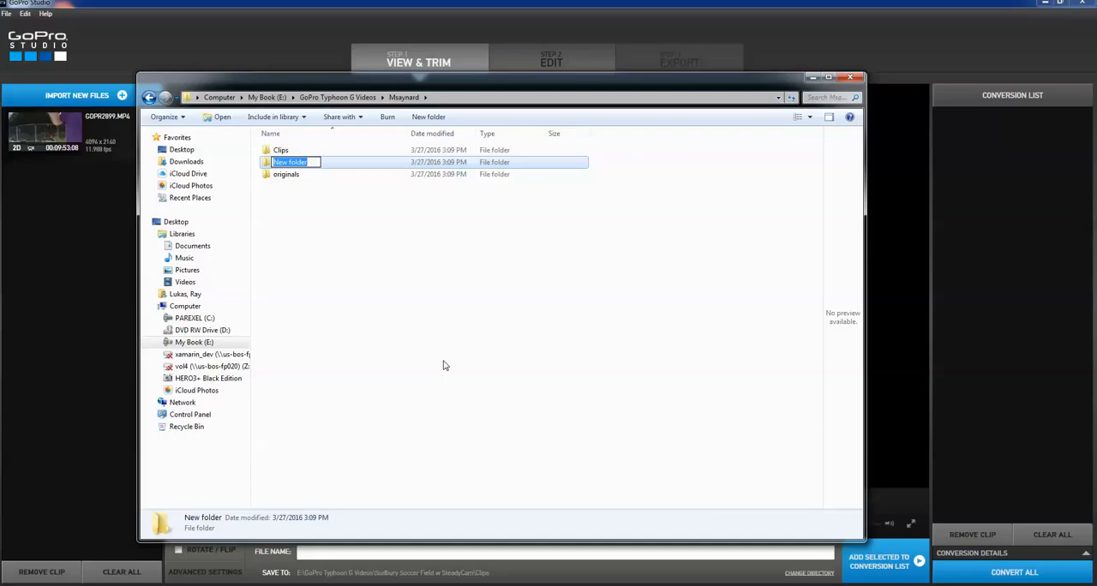
type("You Tube")
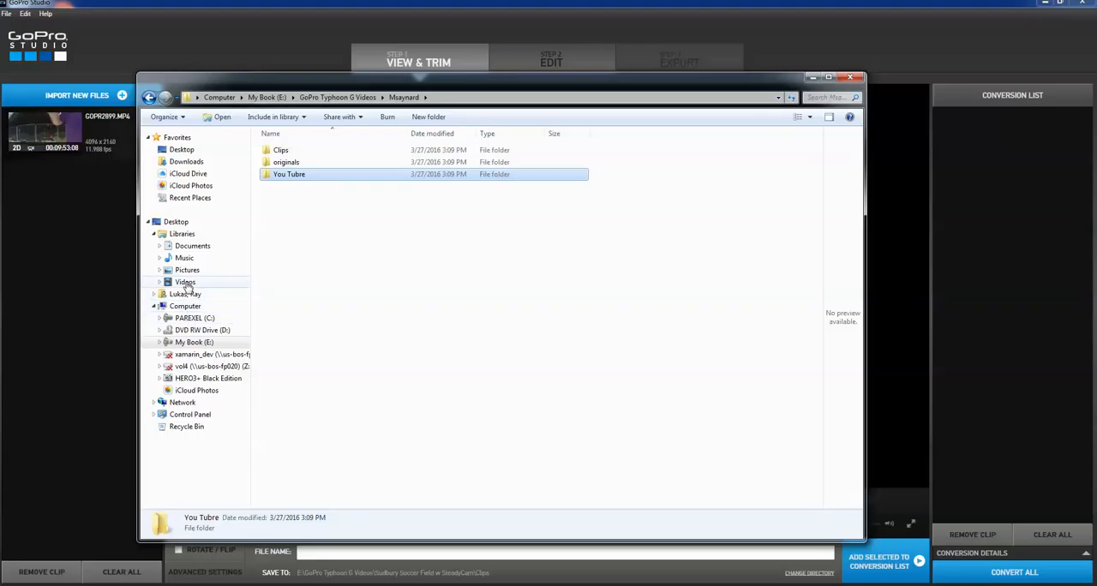
Copy the GoPro video from the 2016-03-27 folder in the Videos library.
left_click(185, 281)
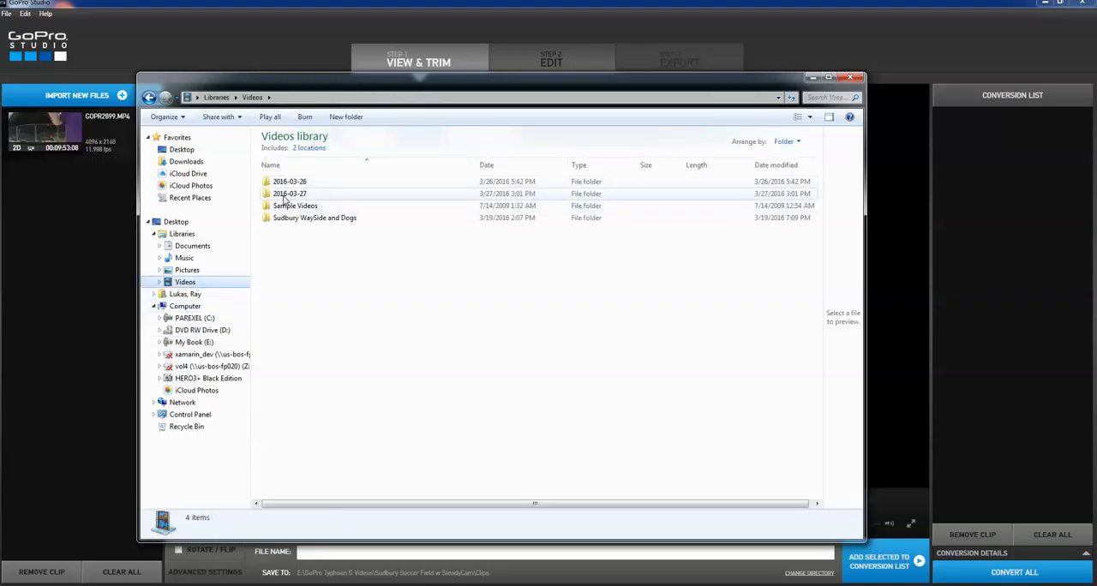
double_click(287, 194)
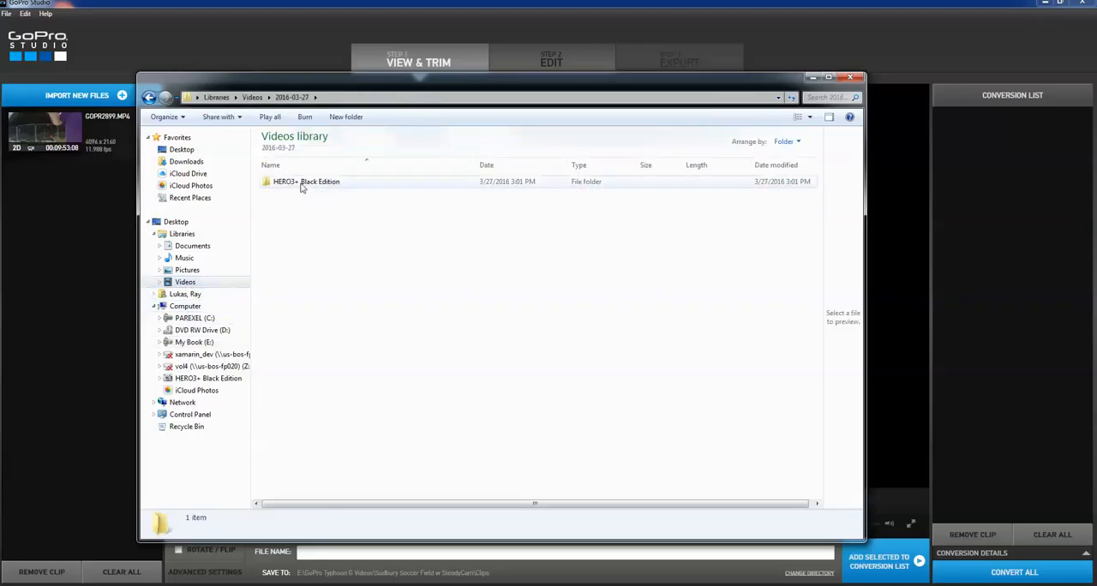
right_click(305, 182)
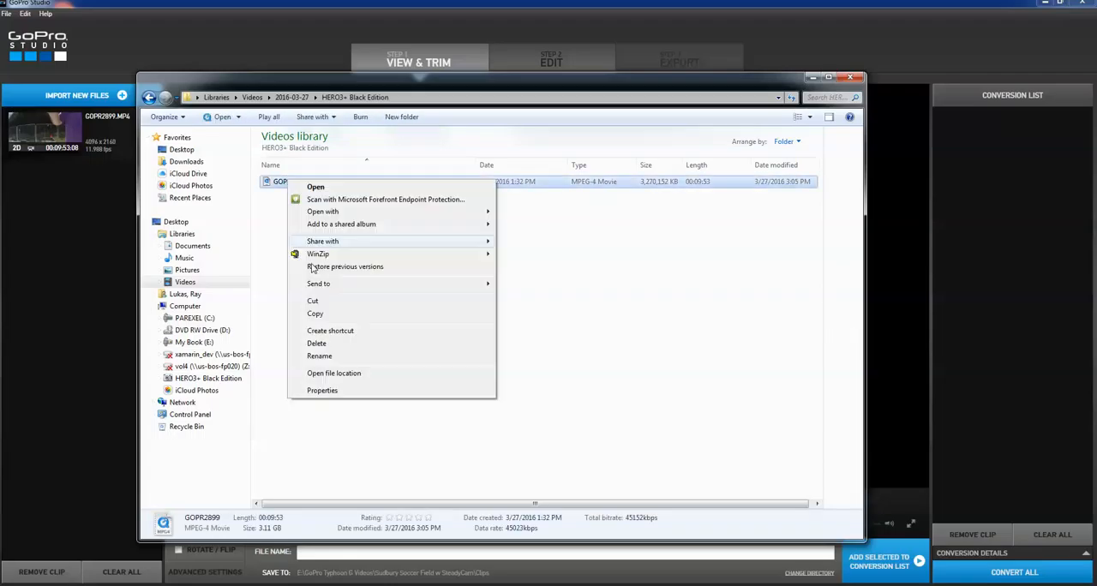
mouse_move(315, 313)
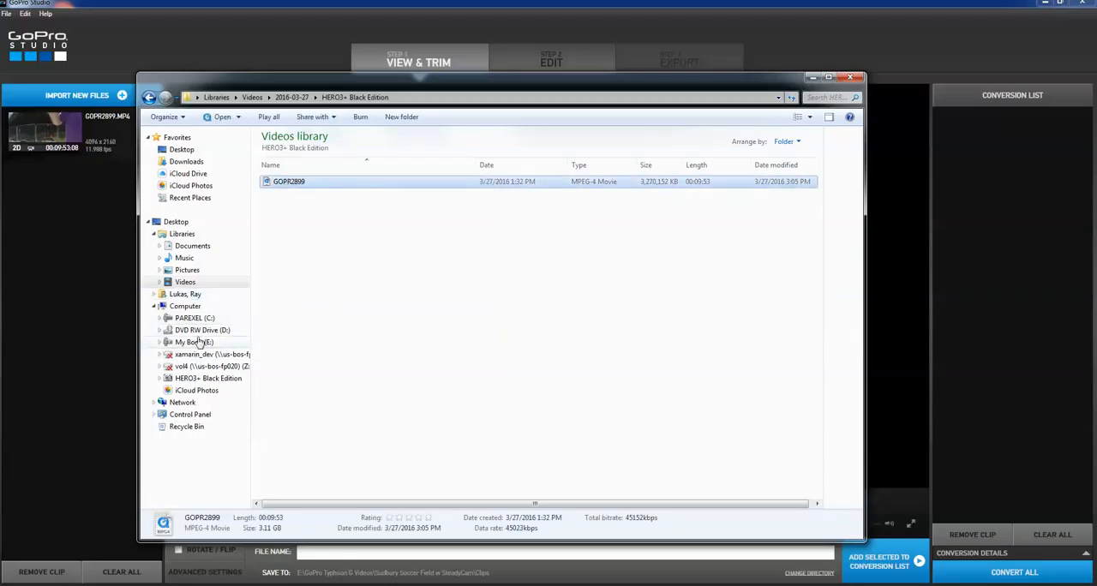
Paste the copied footage into the originals folder inside Msaynard on the external drive.
left_click(149, 96)
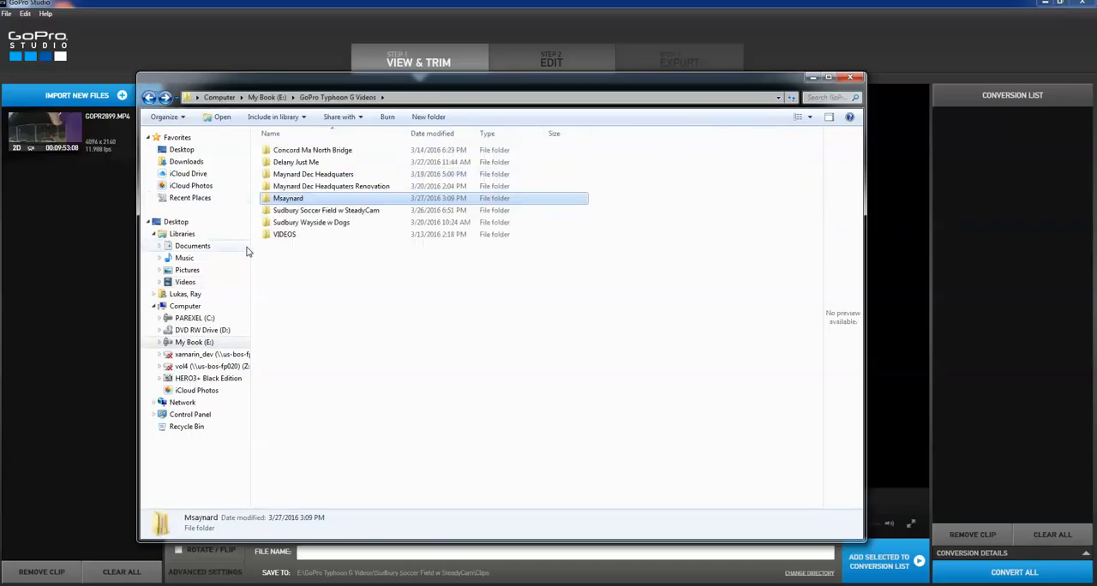
double_click(288, 198)
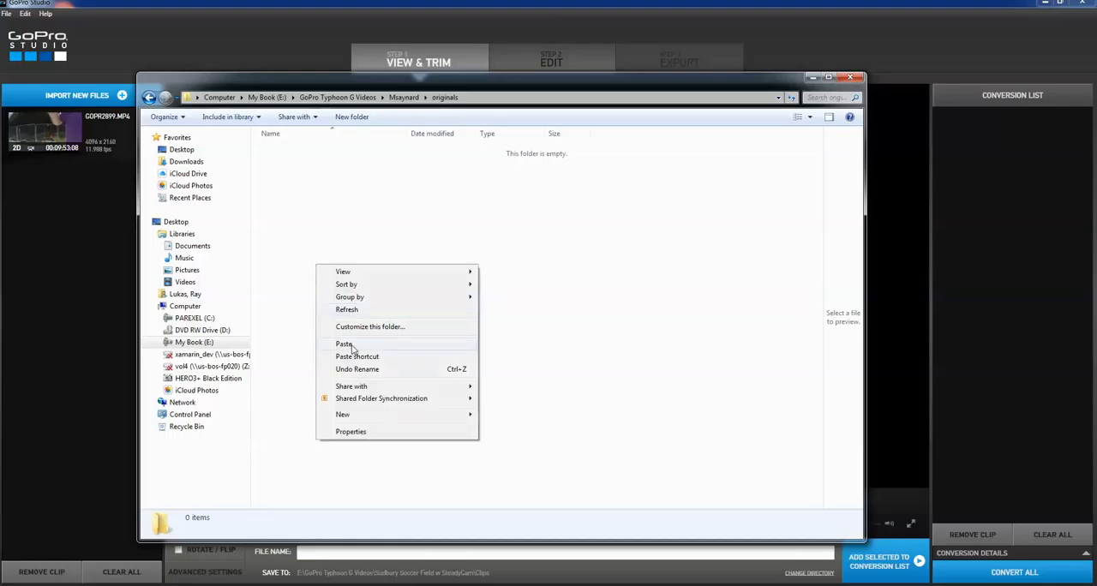
left_click(343, 343)
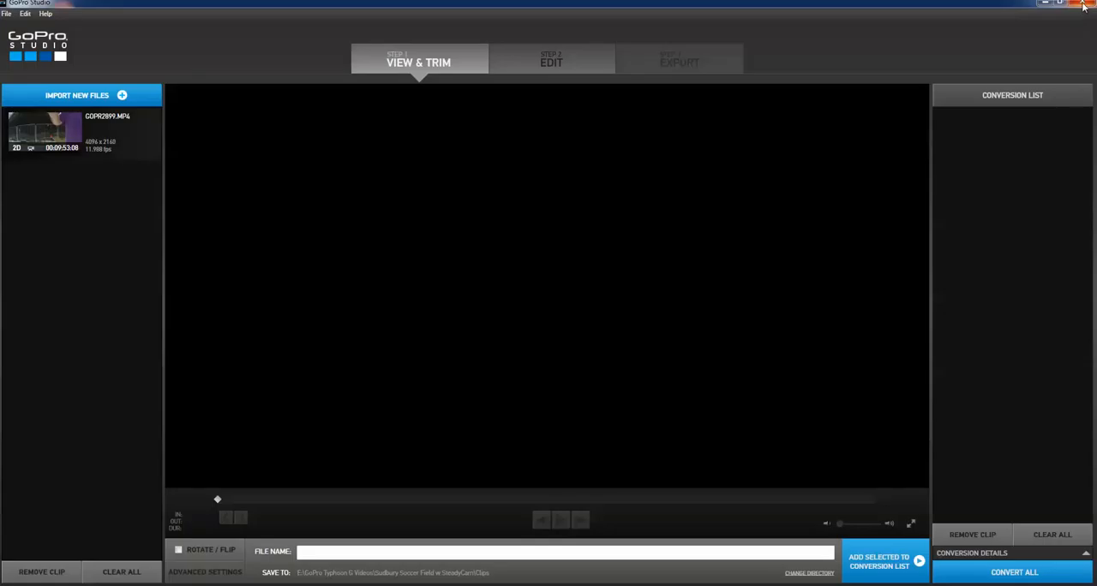
mouse_move(99, 45)
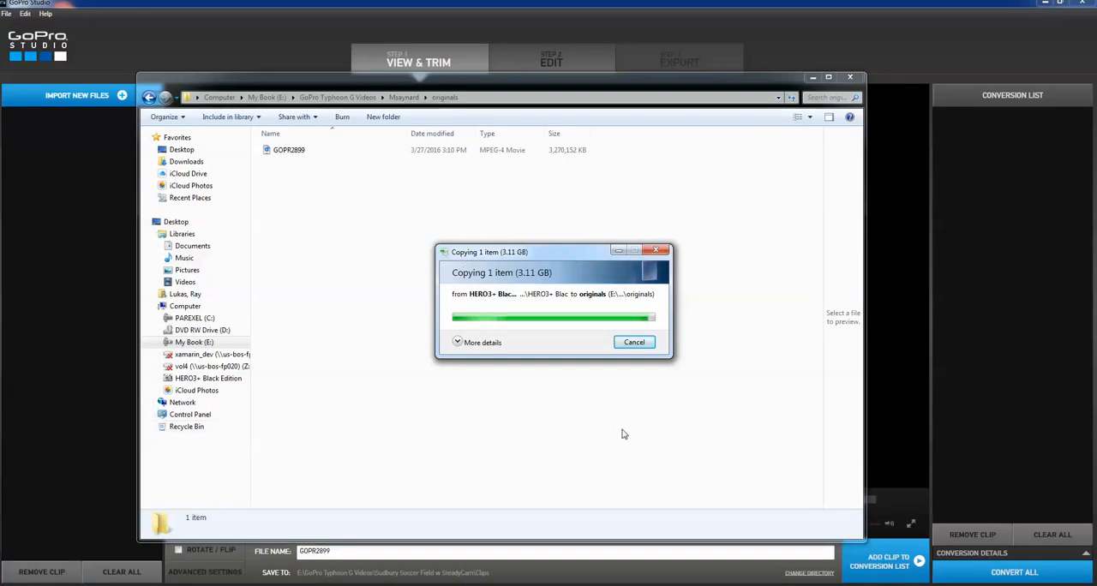
mouse_move(420, 216)
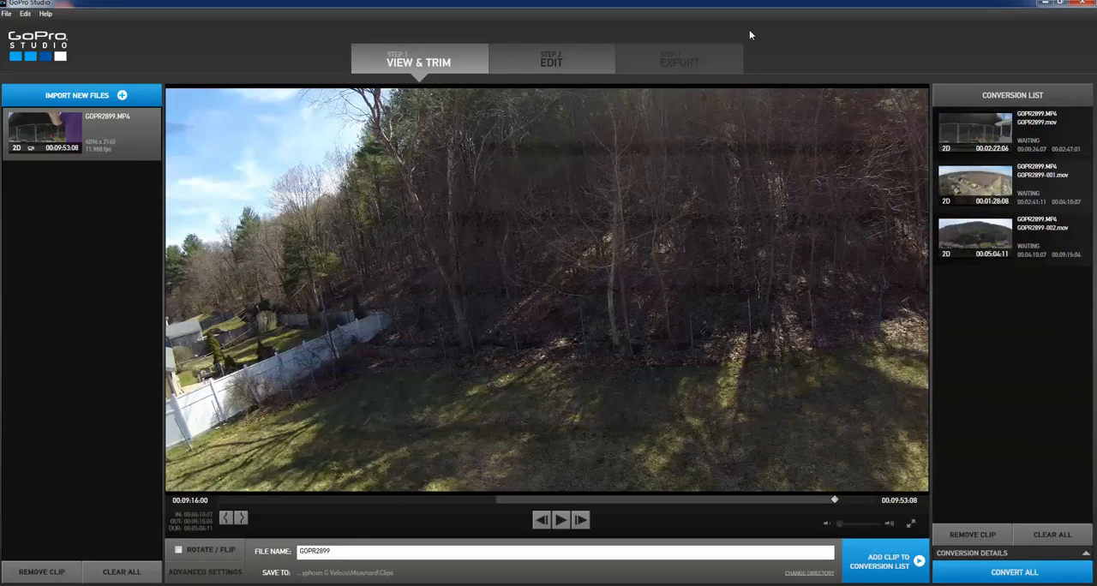
mouse_move(987, 305)
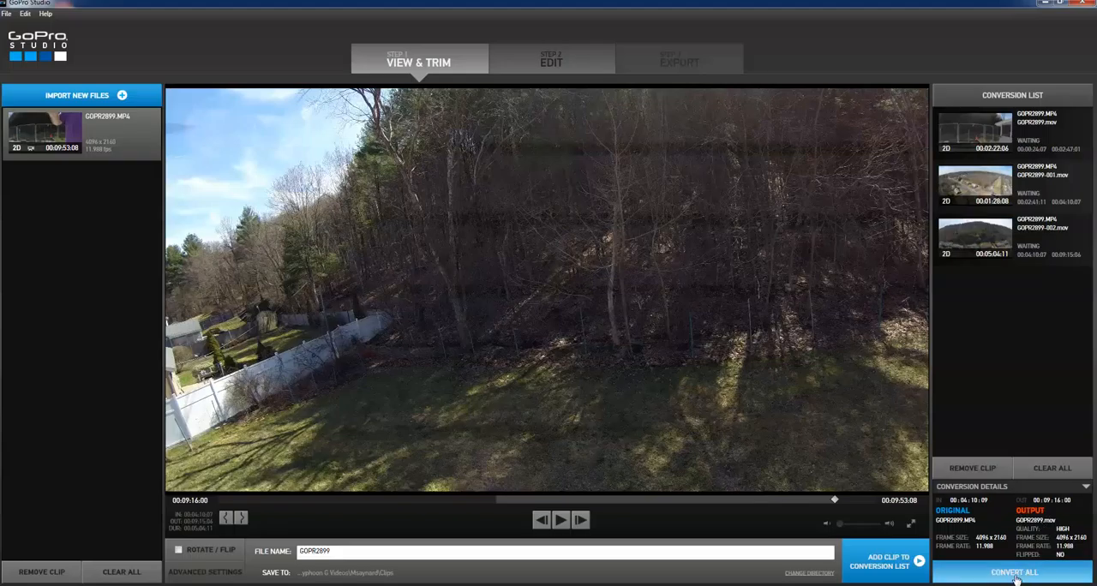
mouse_move(973, 240)
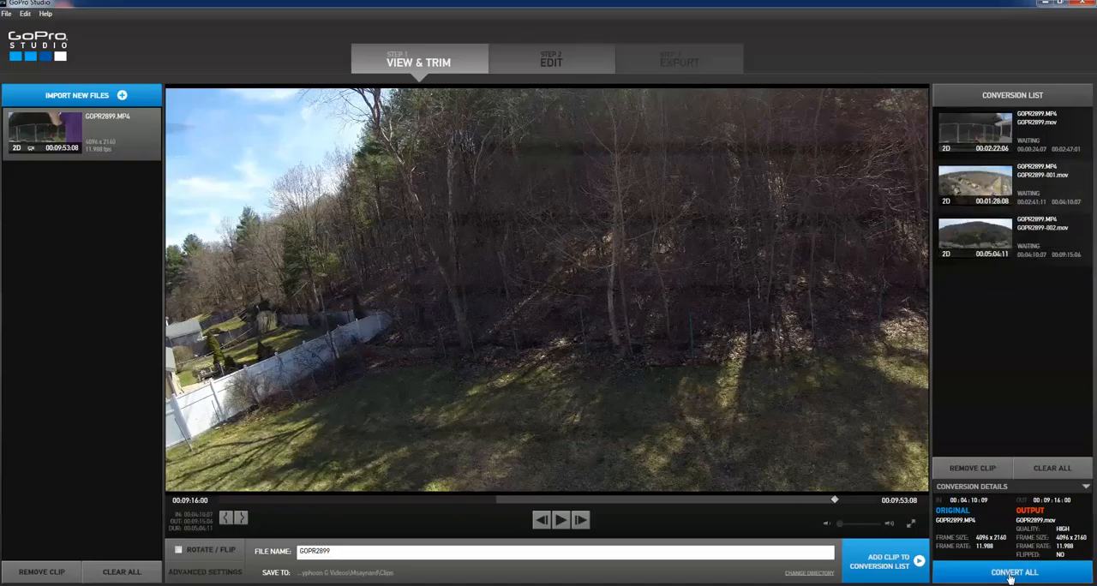
Convert all three queued clips to .mov and wait for each to complete.
left_click(1011, 572)
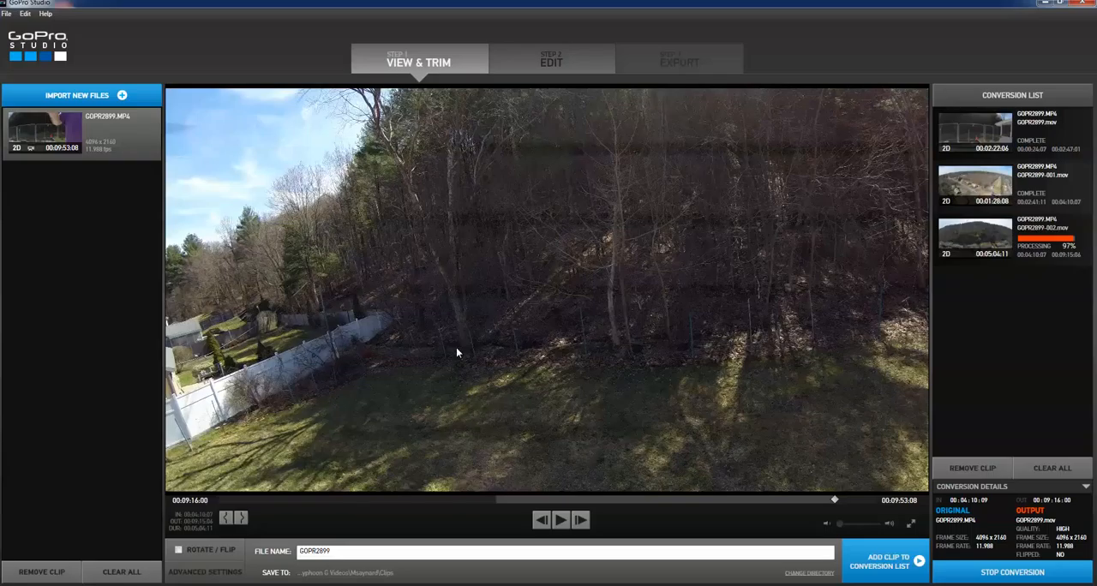
mouse_move(1035, 298)
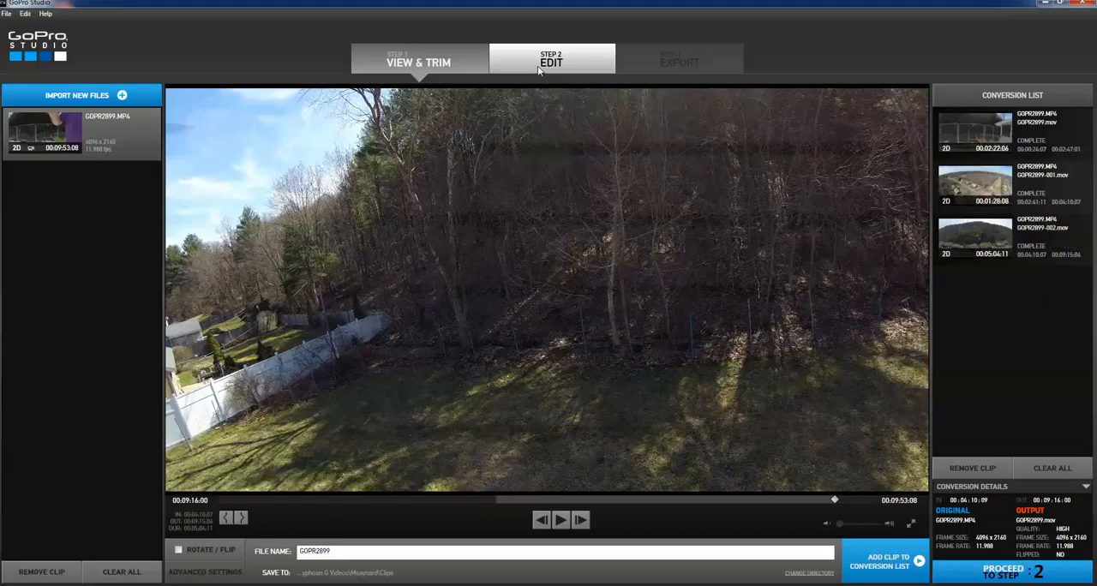
Begin Save Project As and choose the Maynard folder as the destination.
left_click(7, 14)
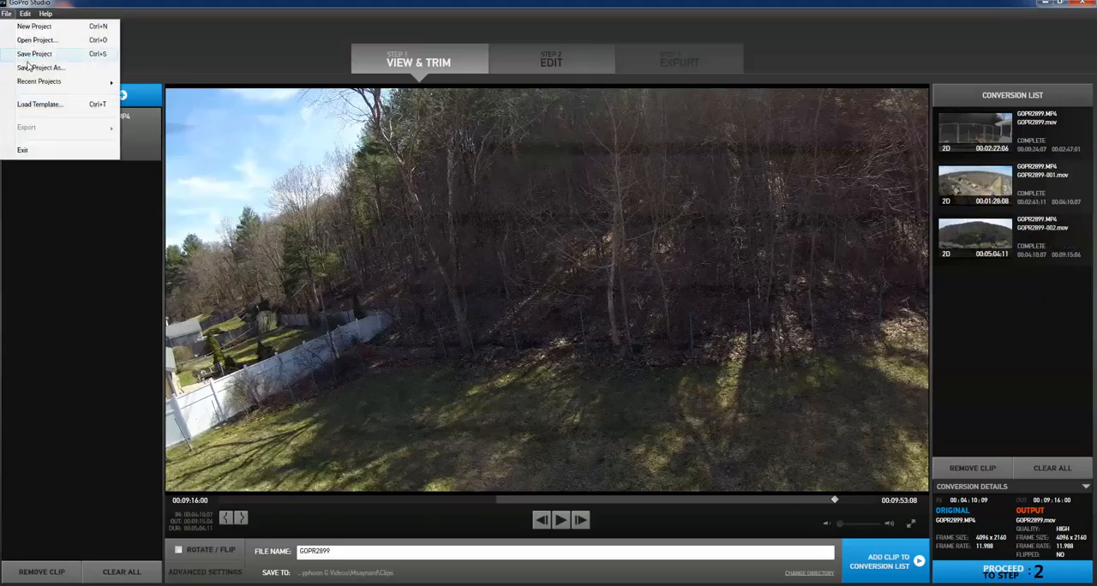
left_click(41, 69)
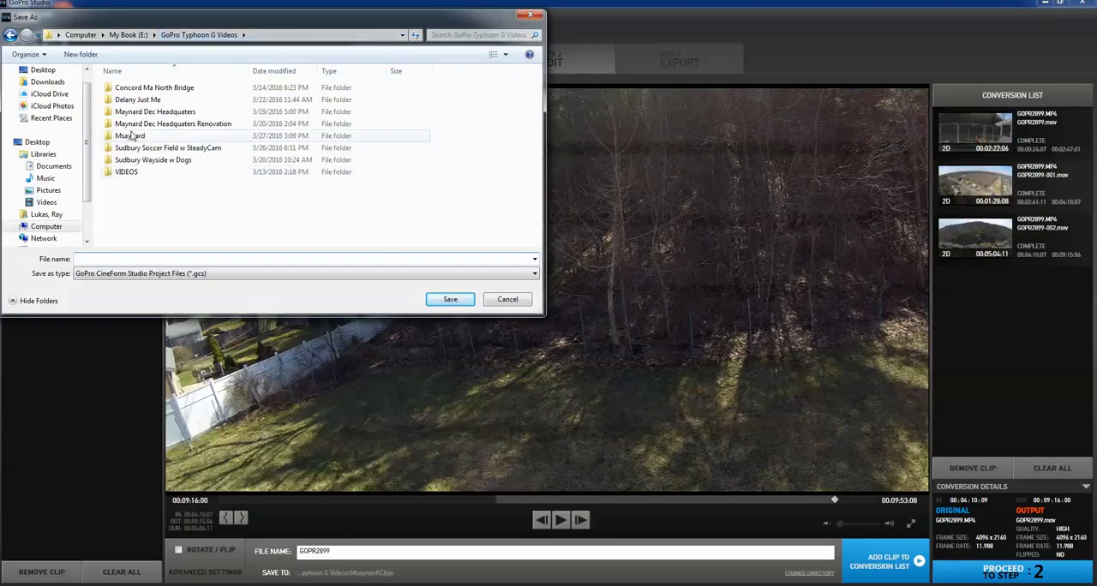
left_click(300, 259)
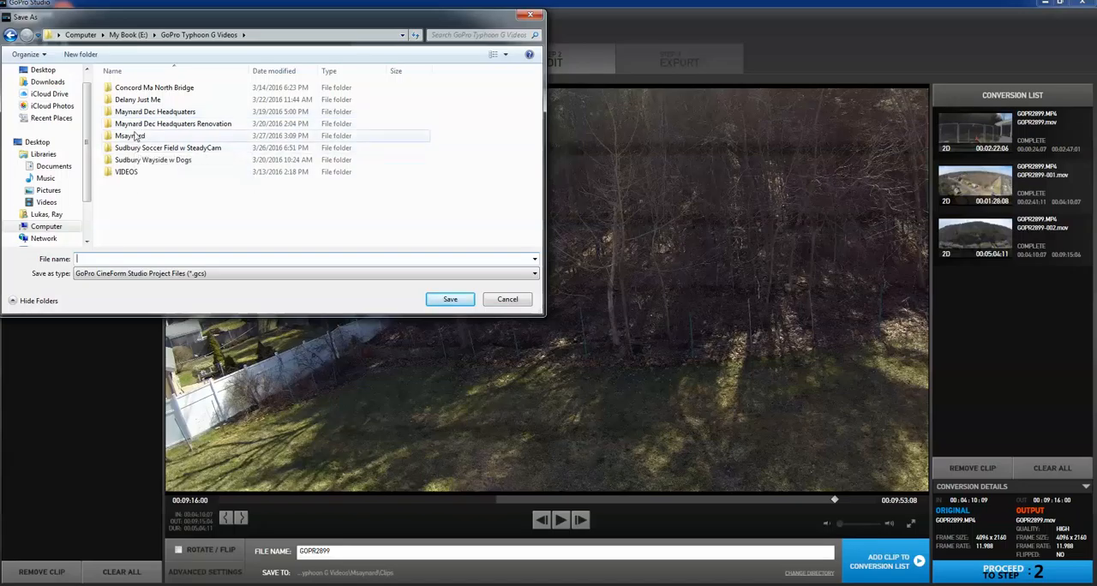
double_click(131, 136)
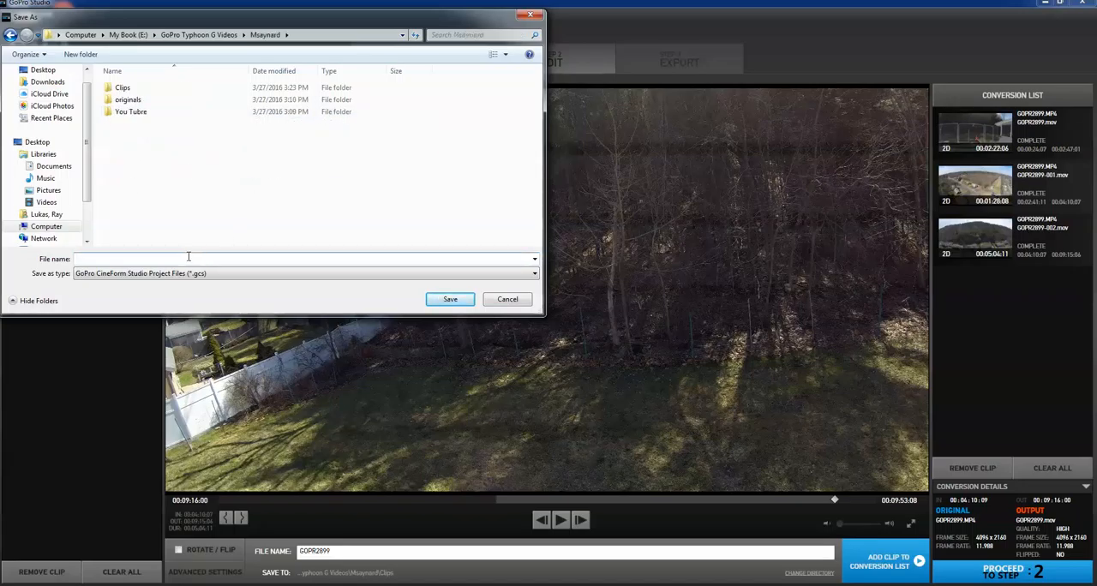
Enter the project name, correct the typo, and save the project file.
type("sayd Houdsr")
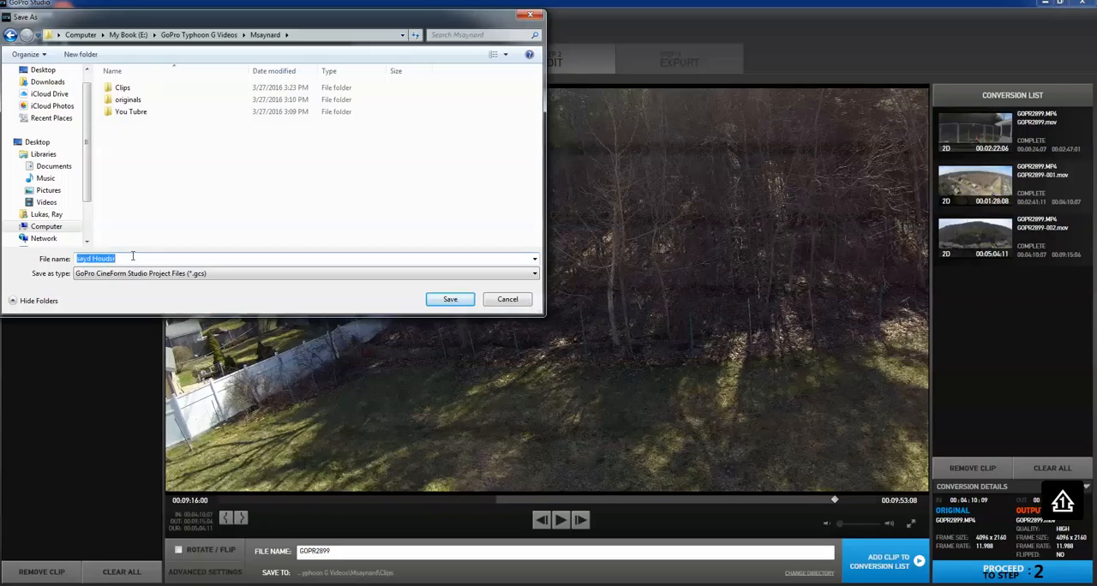
type("Rsyd ZHoudr")
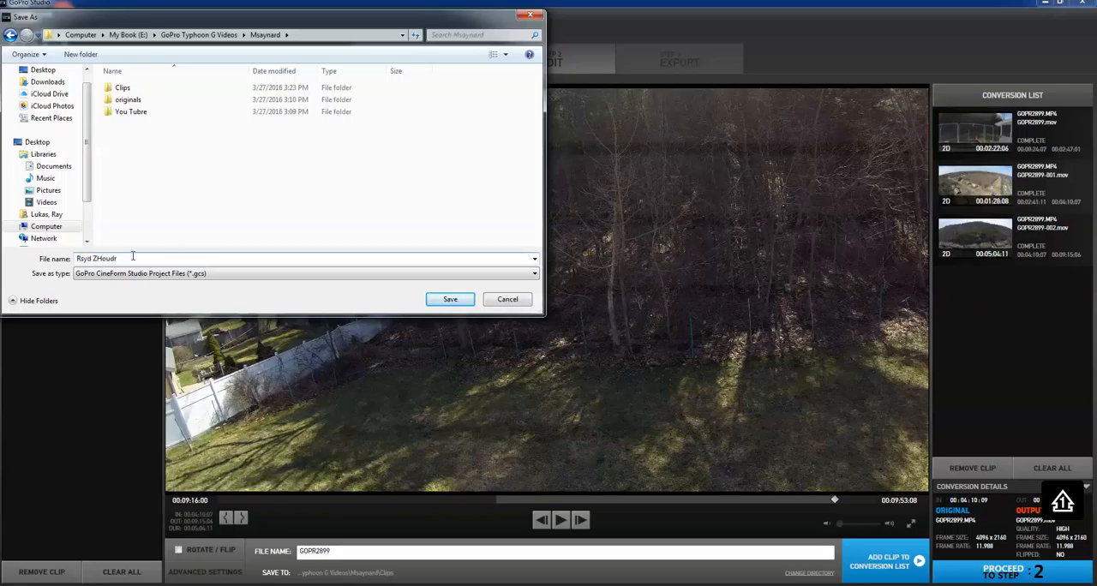
key("BackSpace")
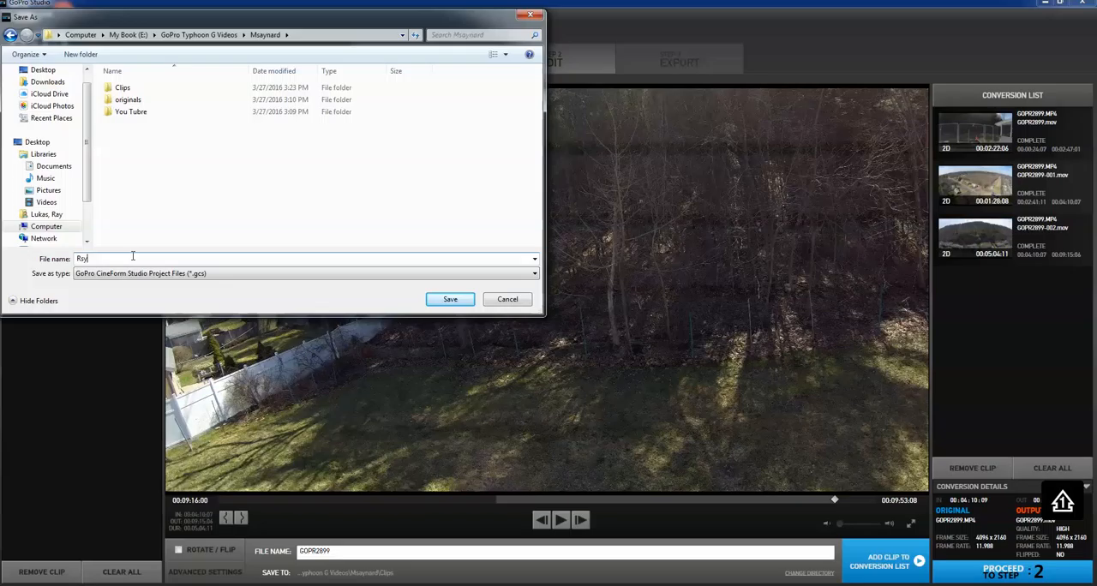
key("BackSpace")
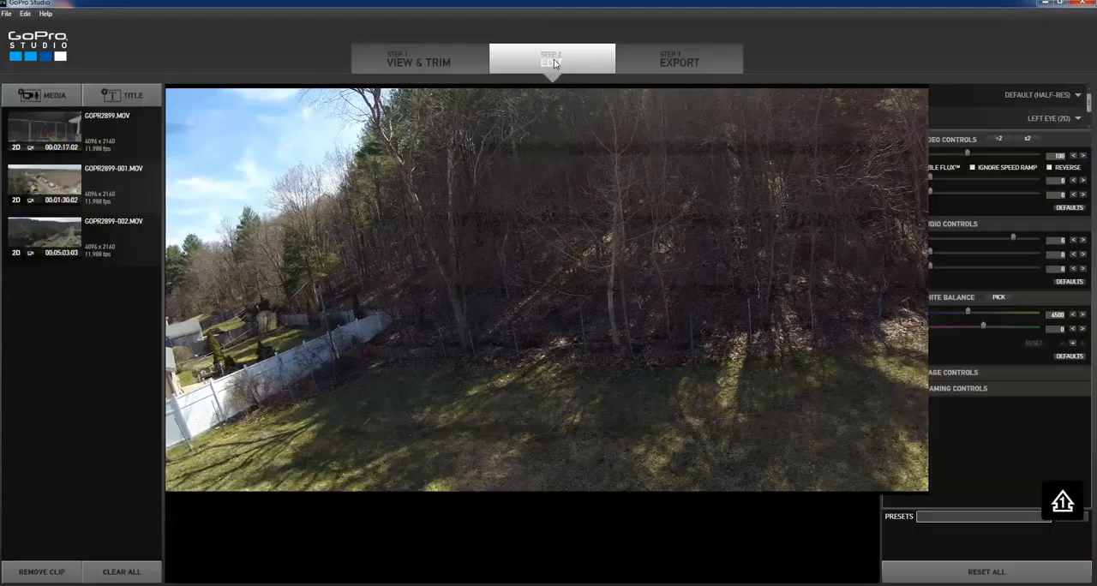
Enter the Edit step with a blank template, then move to Step 3 Export to show format choices.
left_click(552, 58)
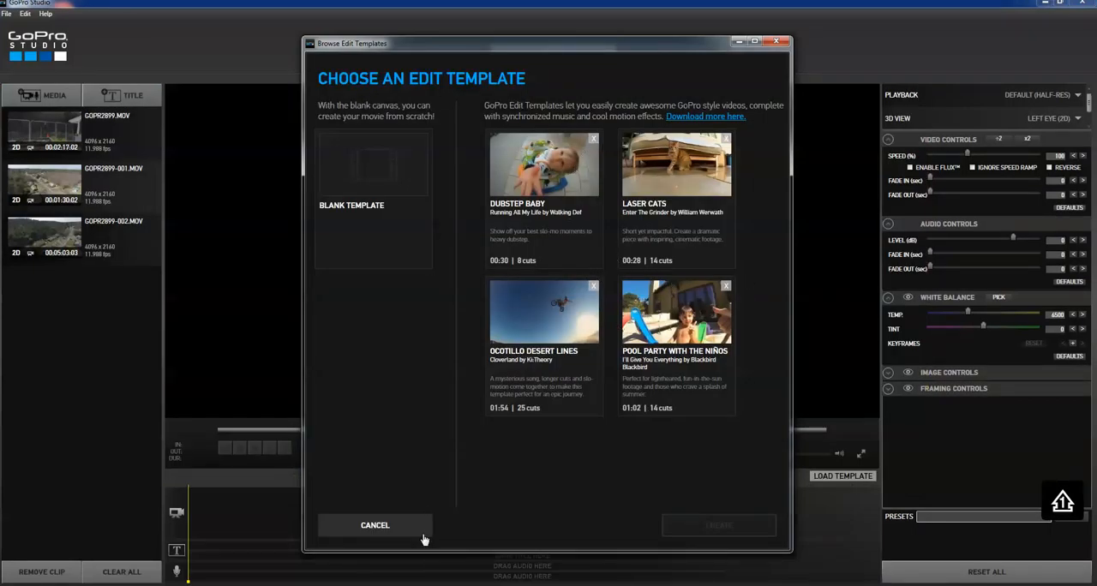
left_click(373, 524)
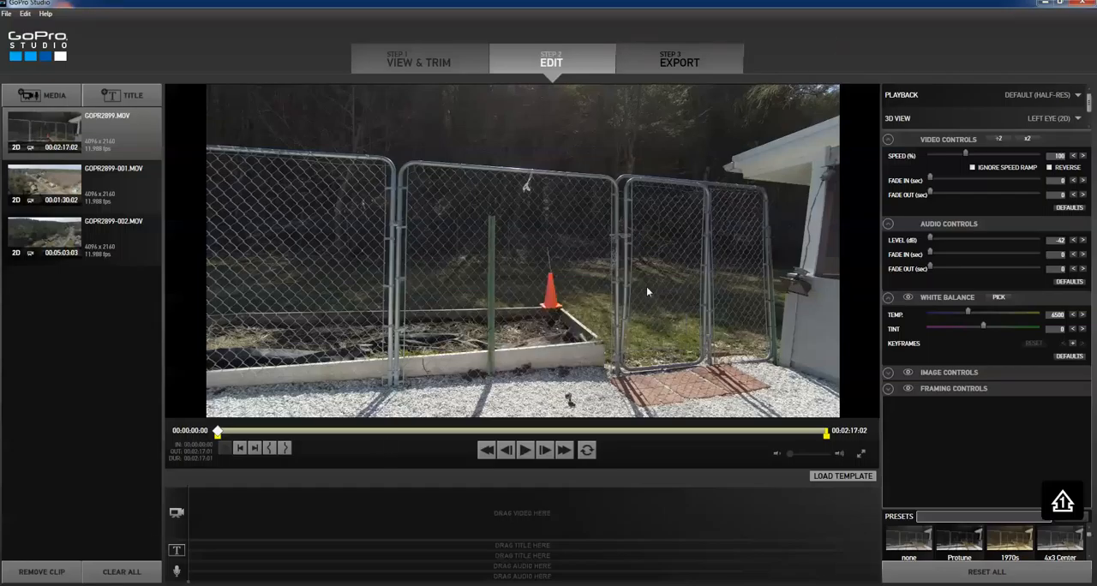
mouse_move(591, 233)
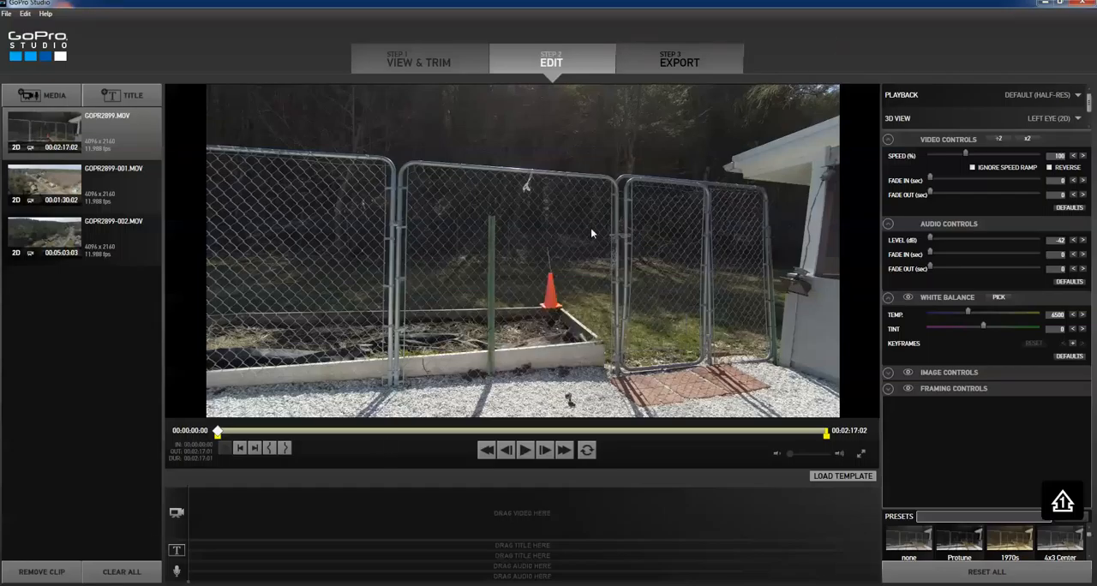
left_click(679, 58)
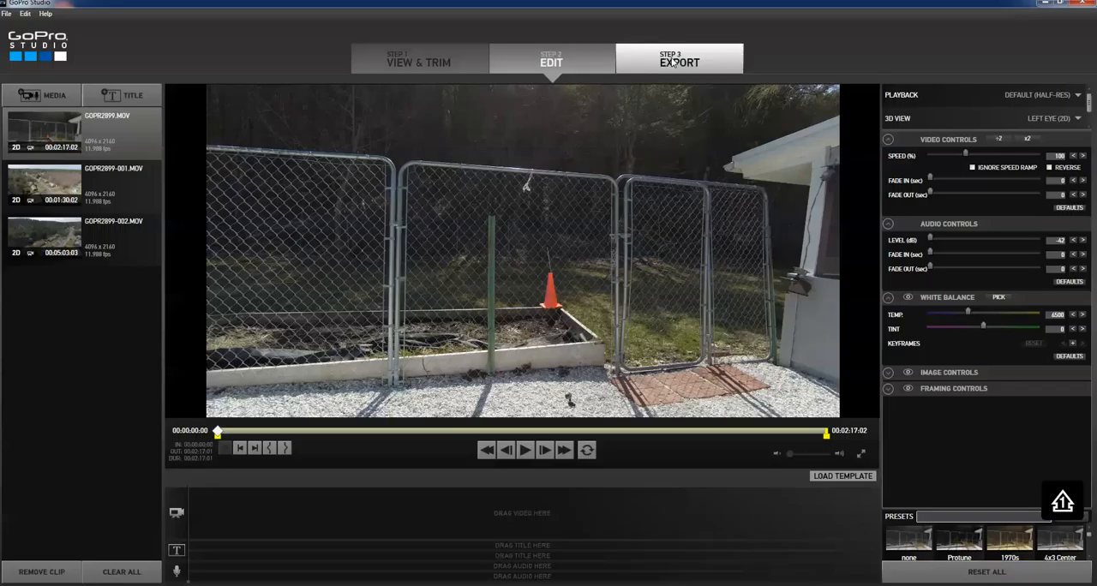
left_click(679, 58)
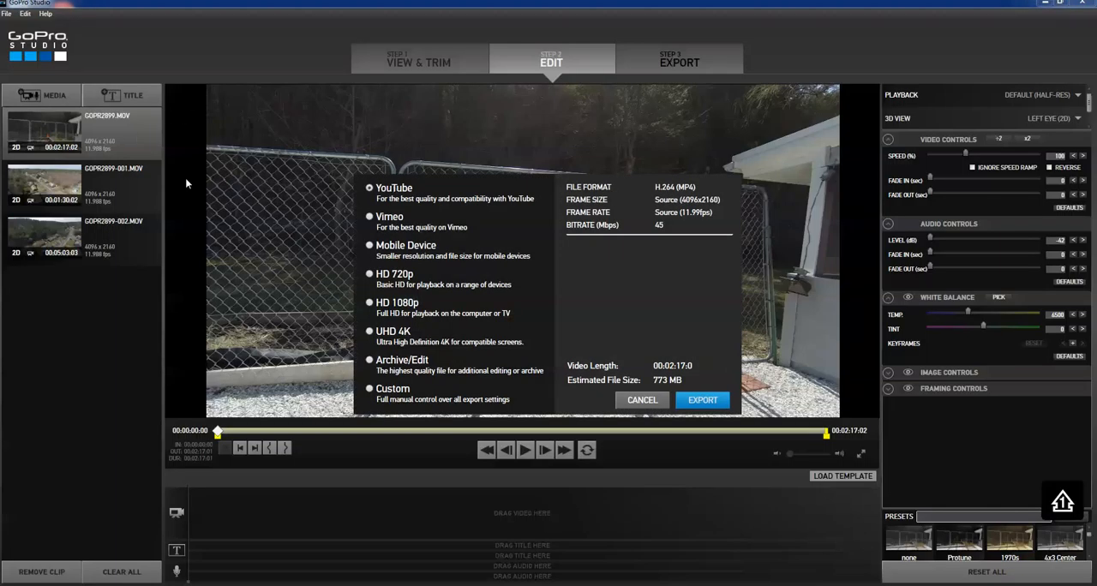